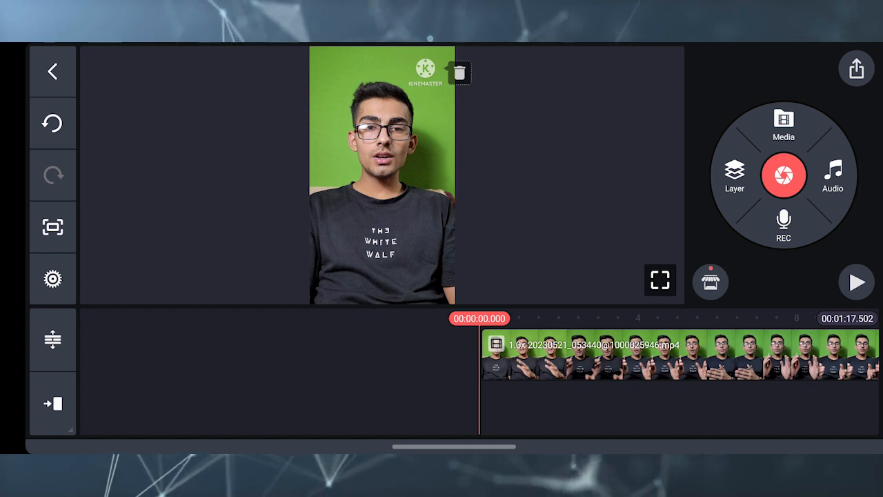
Step: Add a text layer reading 'hello' beneath the green-screen clip at the start of the timeline
{"action": "left_click", "coordinate": [676, 358]}
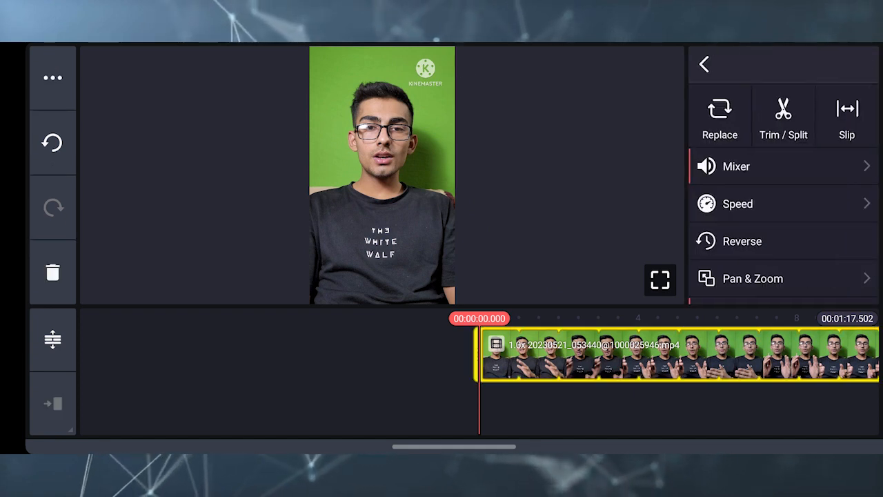
{"action": "left_click", "coordinate": [704, 64]}
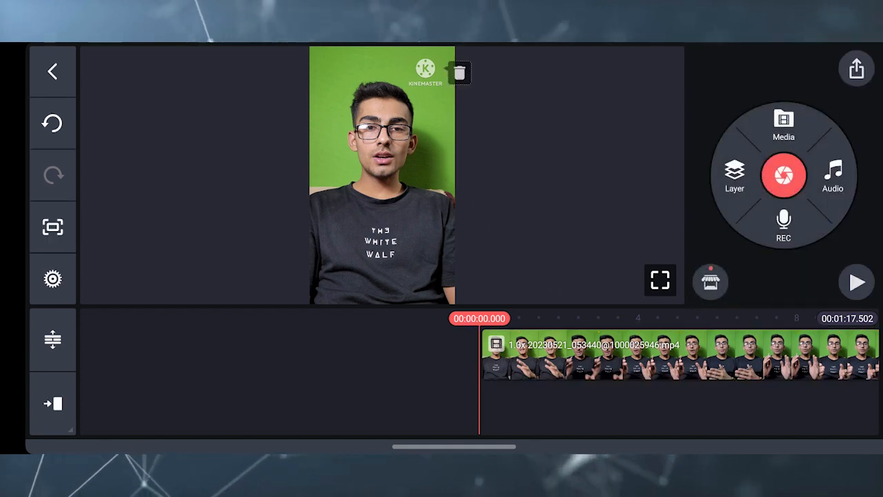
{"action": "left_click", "coordinate": [734, 174]}
{"action": "type", "text": "h"}
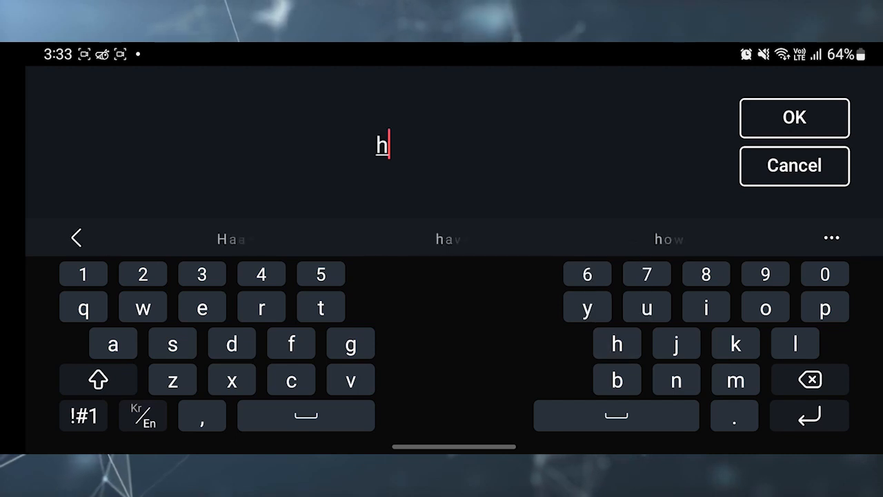
{"action": "type", "text": "ello"}
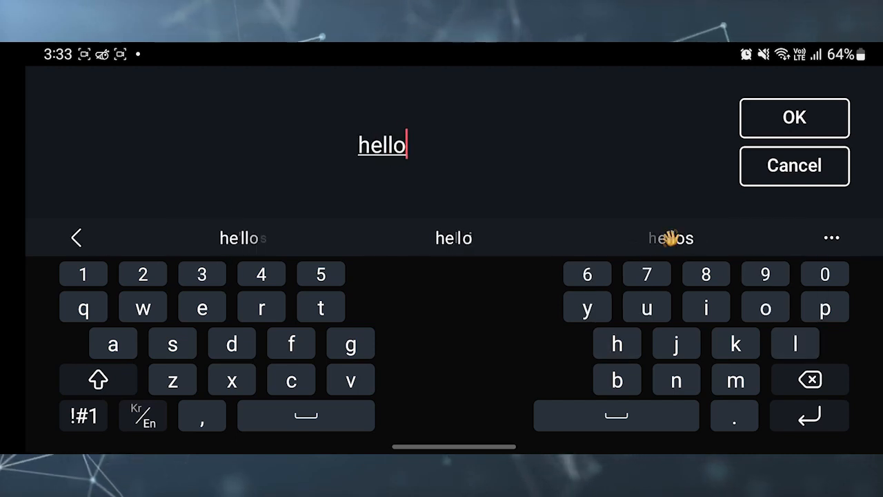
{"action": "left_click", "coordinate": [794, 118]}
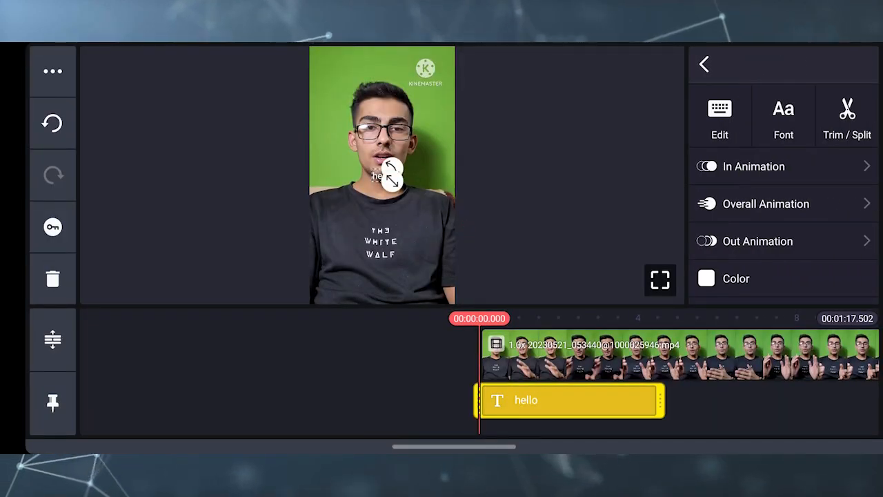
Step: Move the hello caption to the bottom of the frame and trim its layer to a brief span
{"action": "left_click_drag", "start_coordinate": [389, 172], "coordinate": [387, 269]}
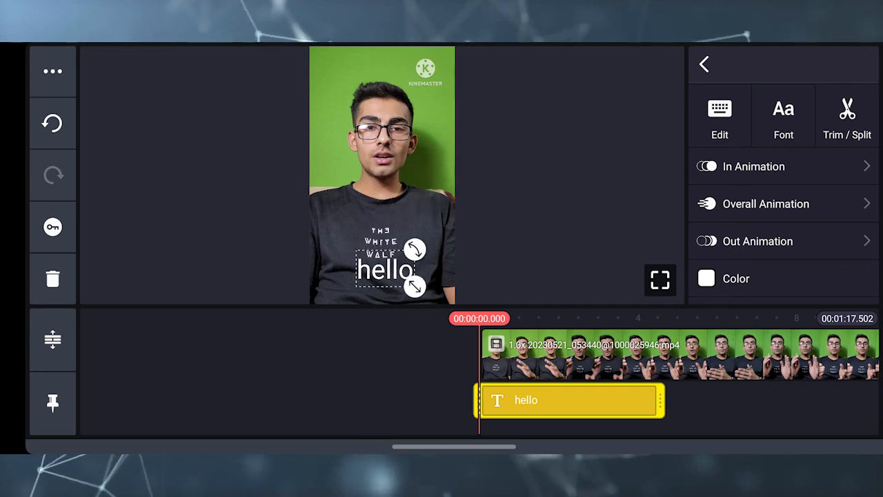
{"action": "left_click_drag", "start_coordinate": [385, 269], "coordinate": [381, 285]}
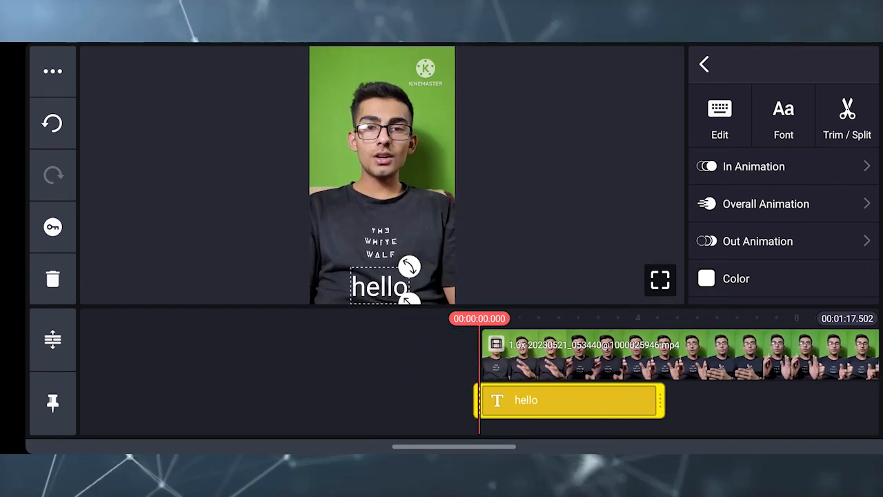
{"action": "left_click_drag", "start_coordinate": [660, 400], "coordinate": [552, 400]}
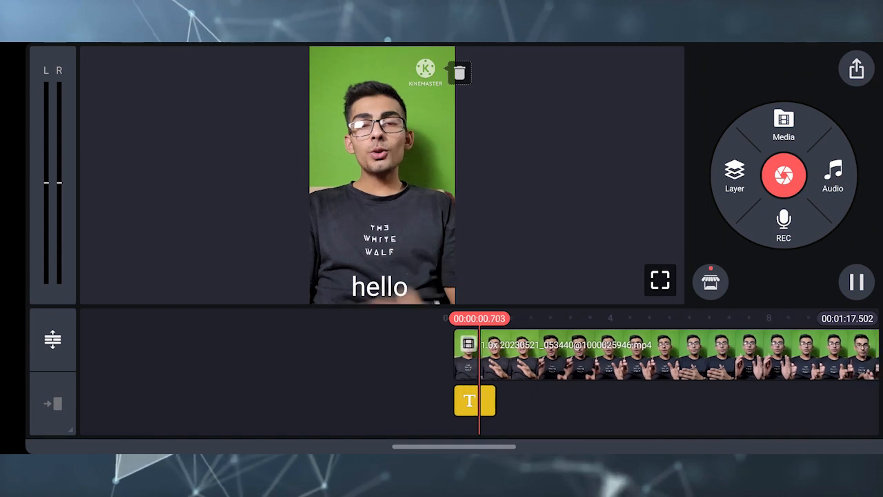
{"action": "left_click", "coordinate": [475, 400]}
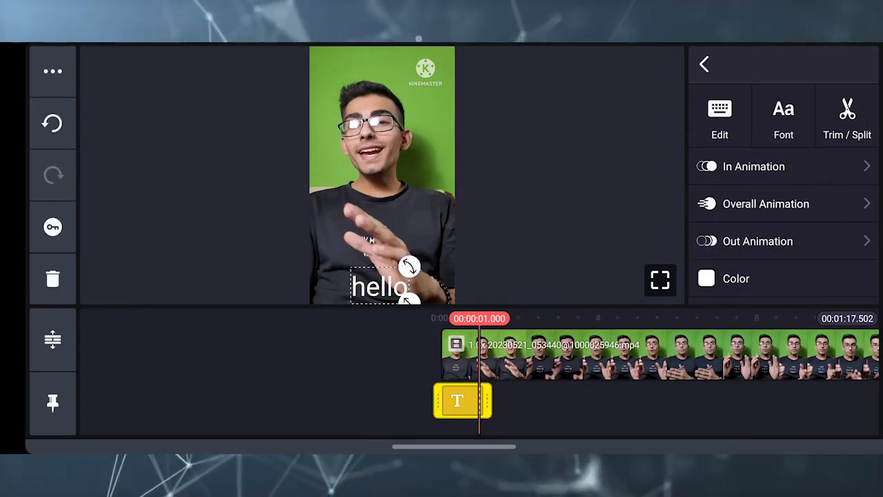
{"action": "left_click", "coordinate": [704, 63]}
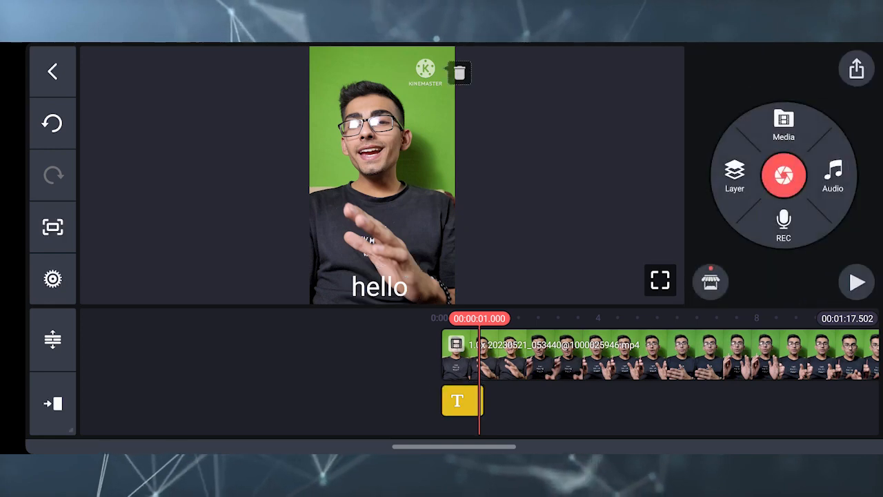
Step: Add a second text layer reading 'i am krish' after the hello layer
{"action": "left_click", "coordinate": [734, 174]}
{"action": "type", "text": "i am kr"}
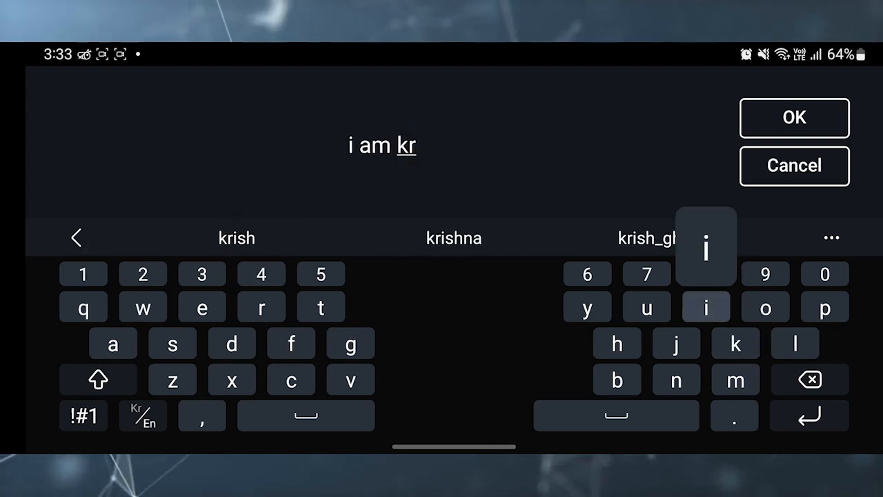
{"action": "left_click", "coordinate": [795, 117]}
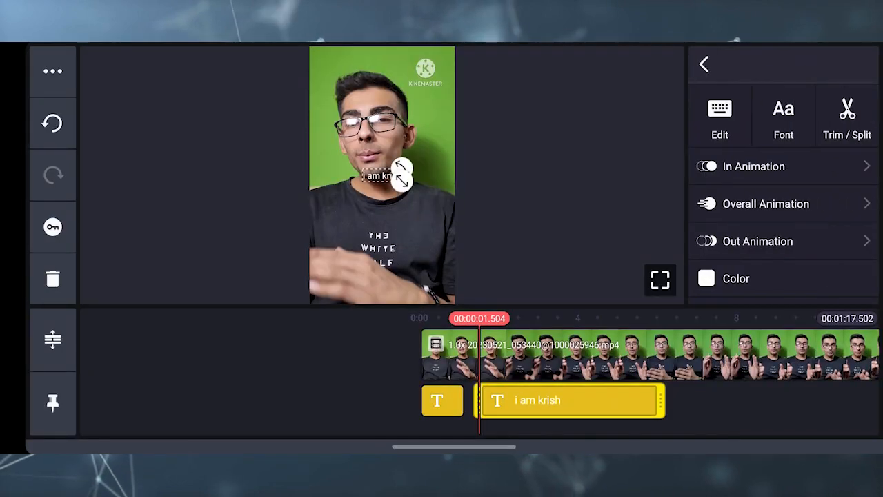